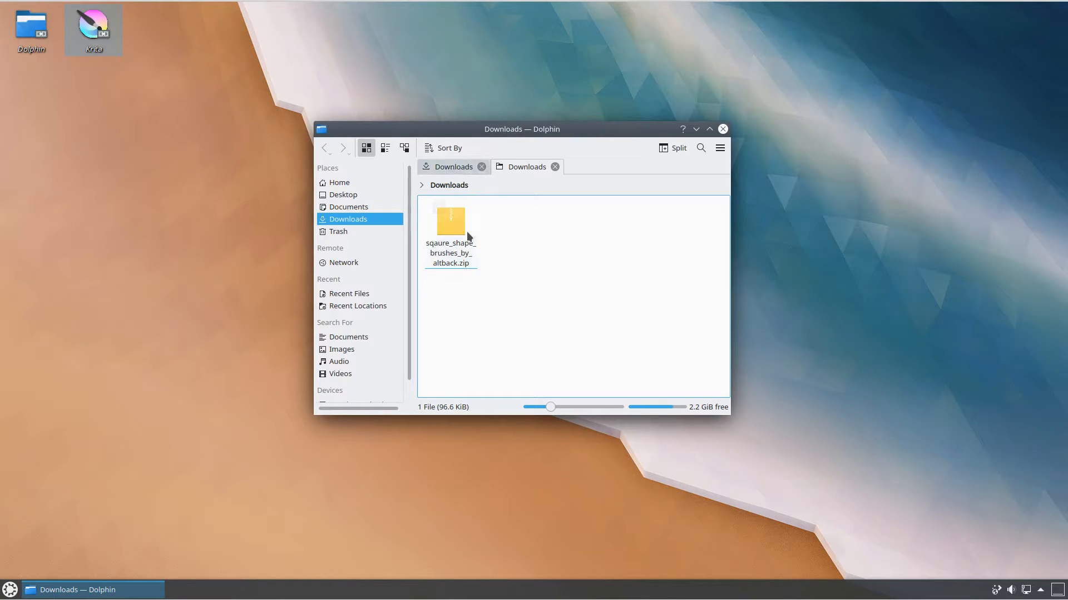
- Extract sqaure_shape_brushes_by_altback.zip in place inside the Downloads folder
right_click(451, 225)
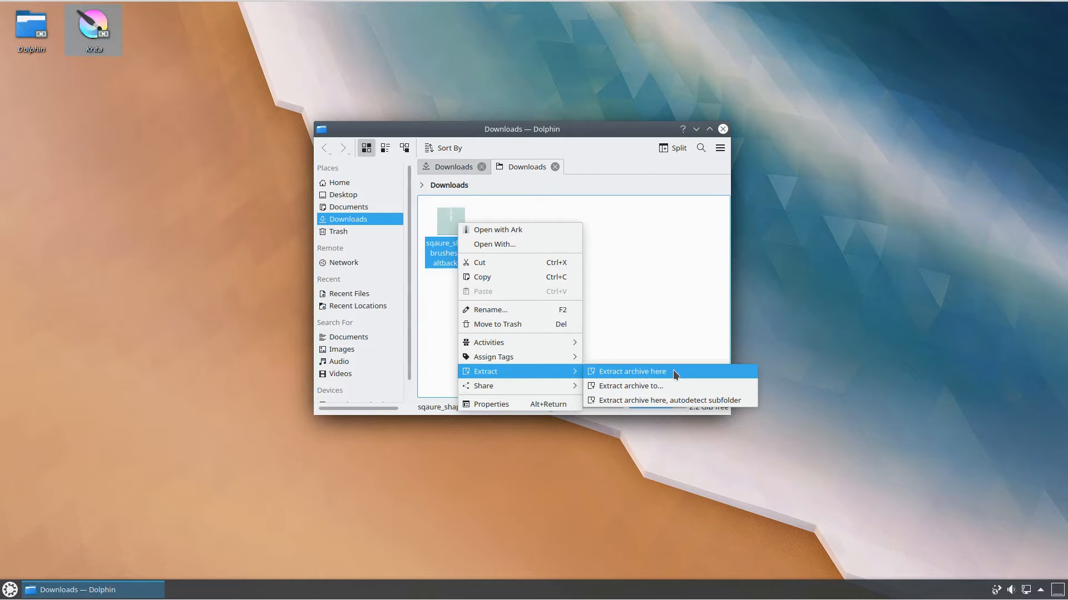
left_click(631, 371)
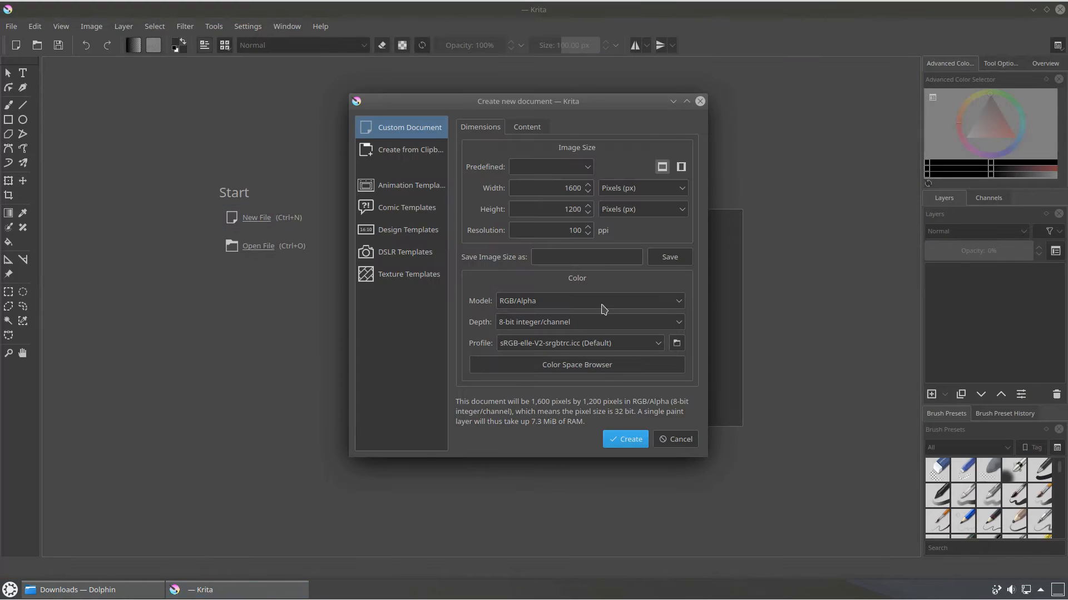
mouse_move(971, 510)
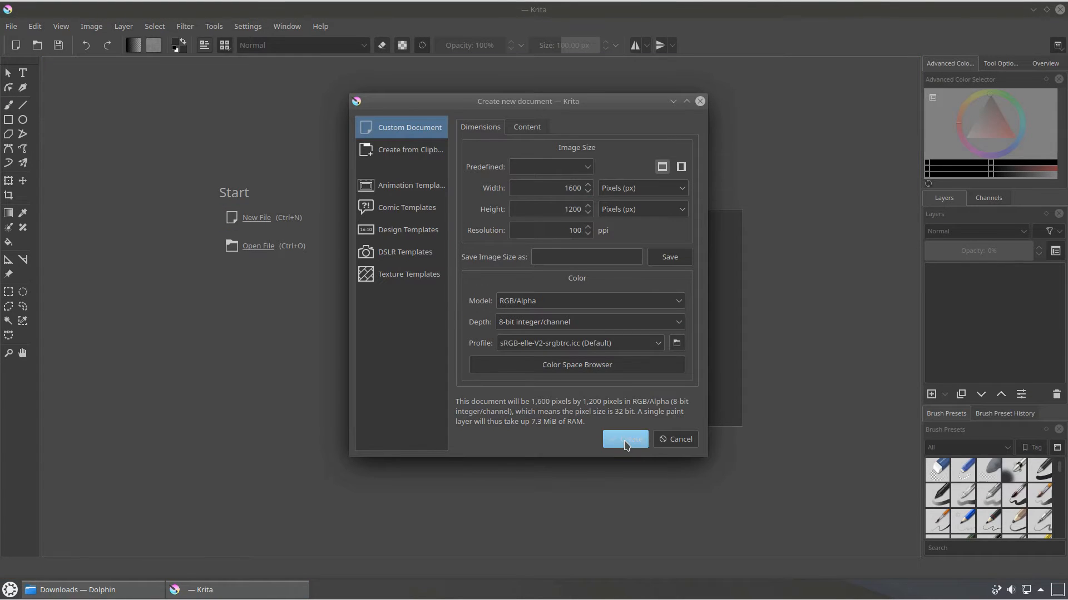
- Create the new 1600×1200 RGB/Alpha document with the default settings
left_click(624, 439)
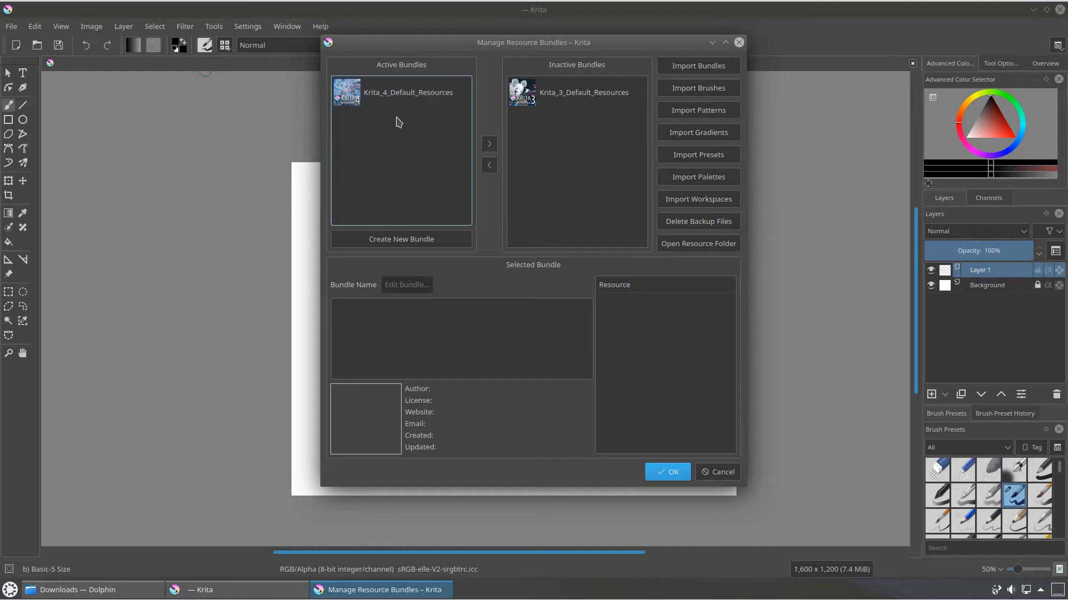
- Import sqaure-shape-brushes.bundle via Manage Resource Bundles, review its brush presets, and apply
left_click(697, 66)
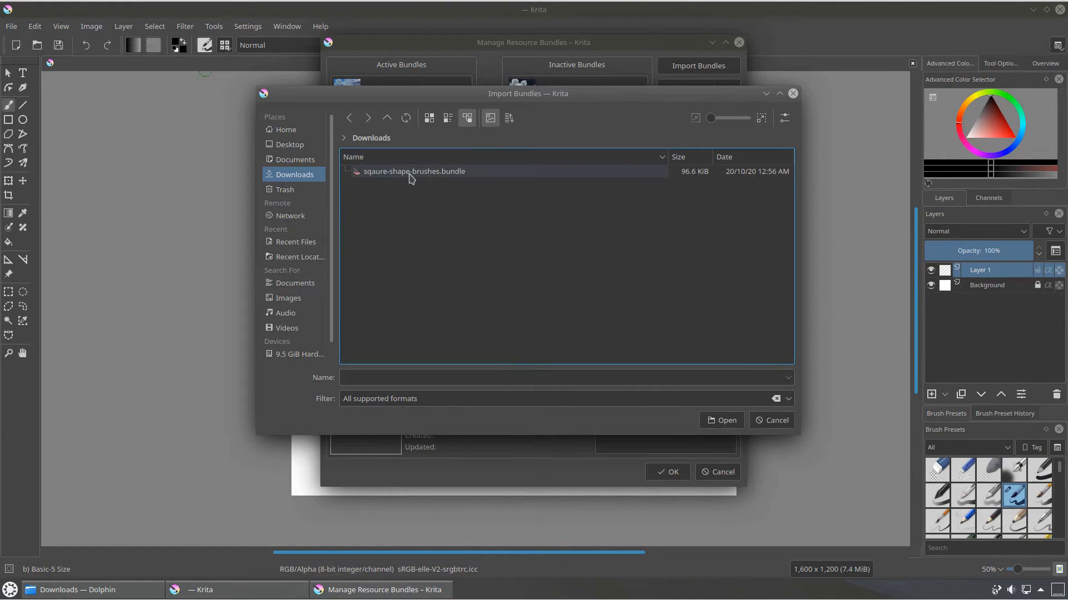
left_click(414, 172)
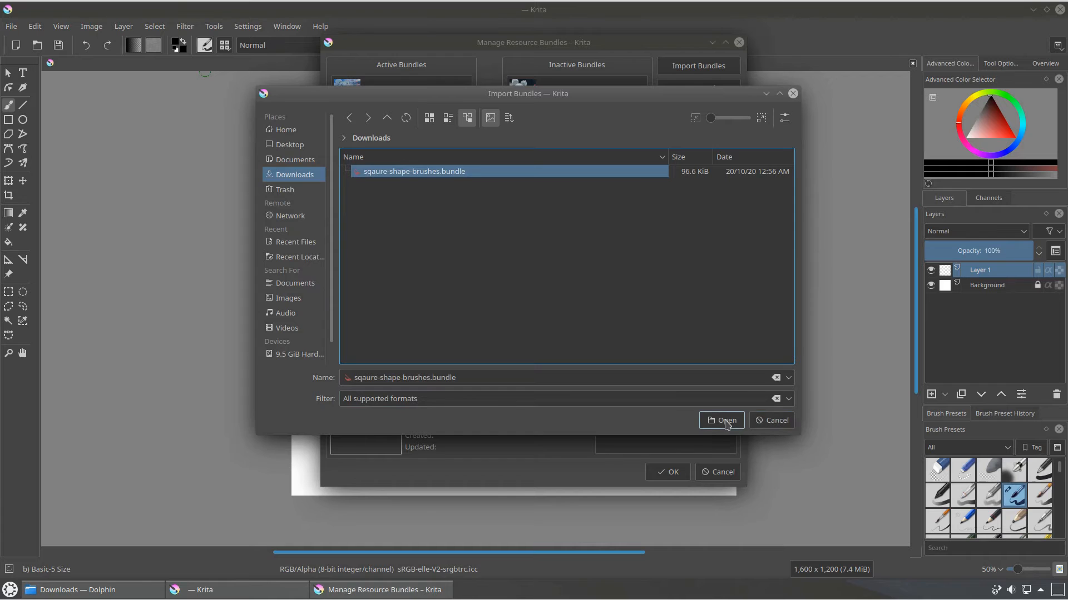
left_click(721, 420)
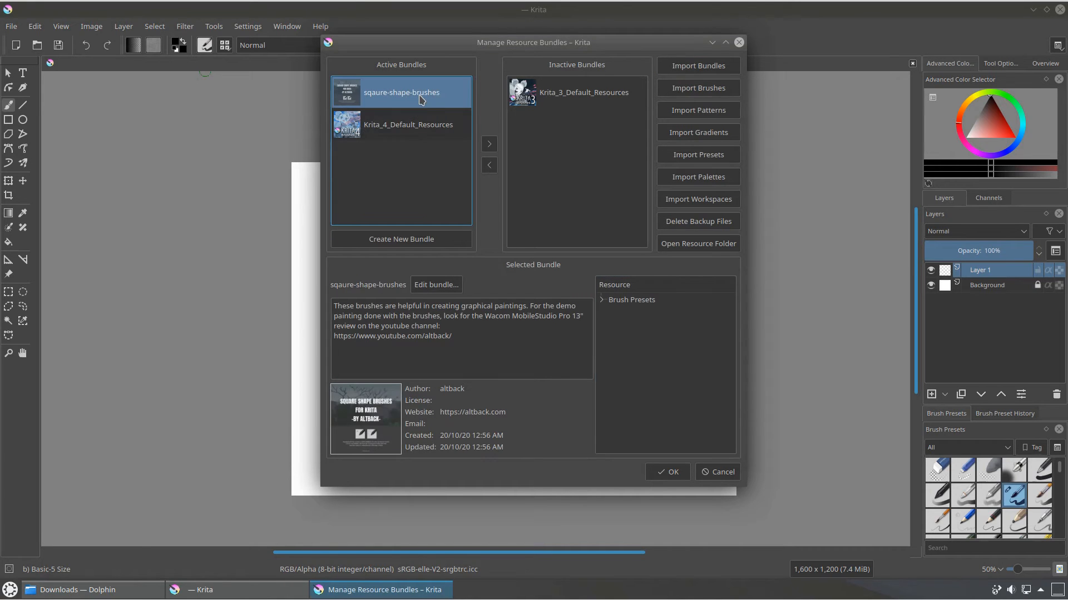
left_click(601, 299)
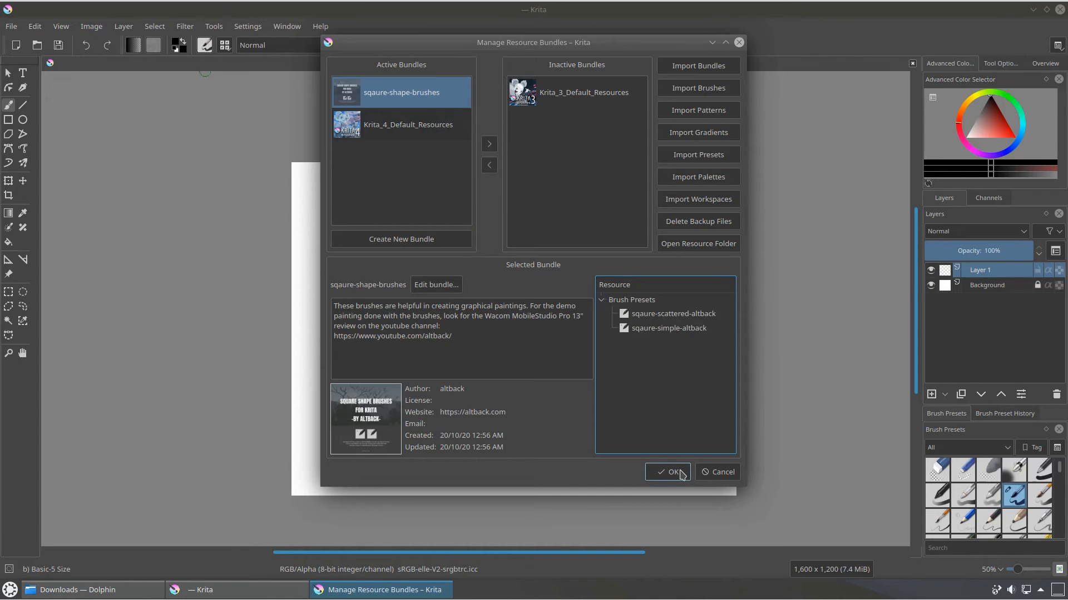
left_click(667, 472)
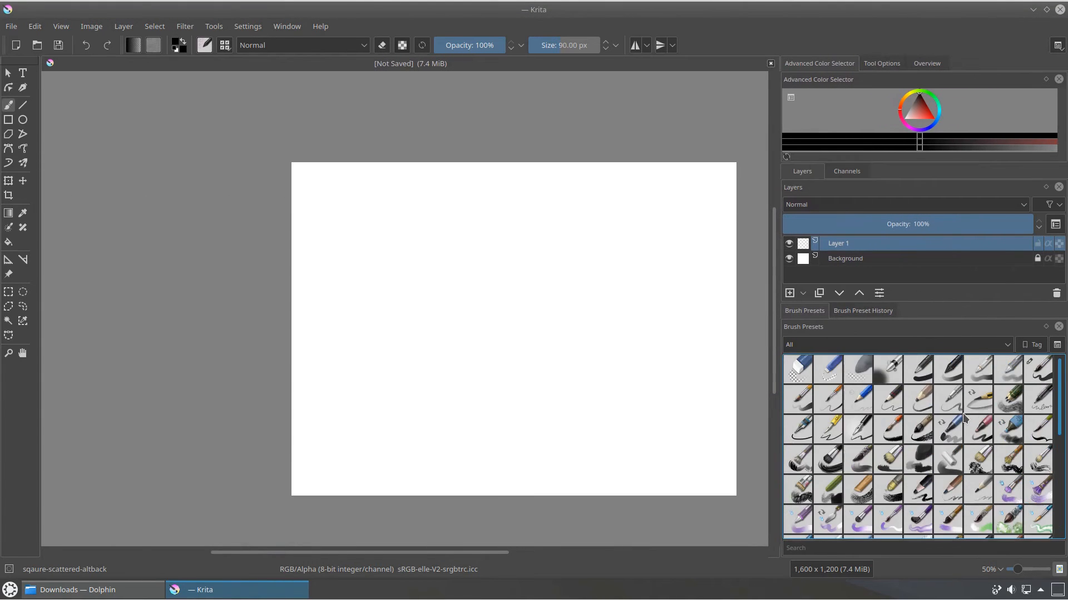
- Tag the two square presets as 'sqaure-shape-brushes' and filter the Brush Presets docker to that tag
scroll("down", 3)
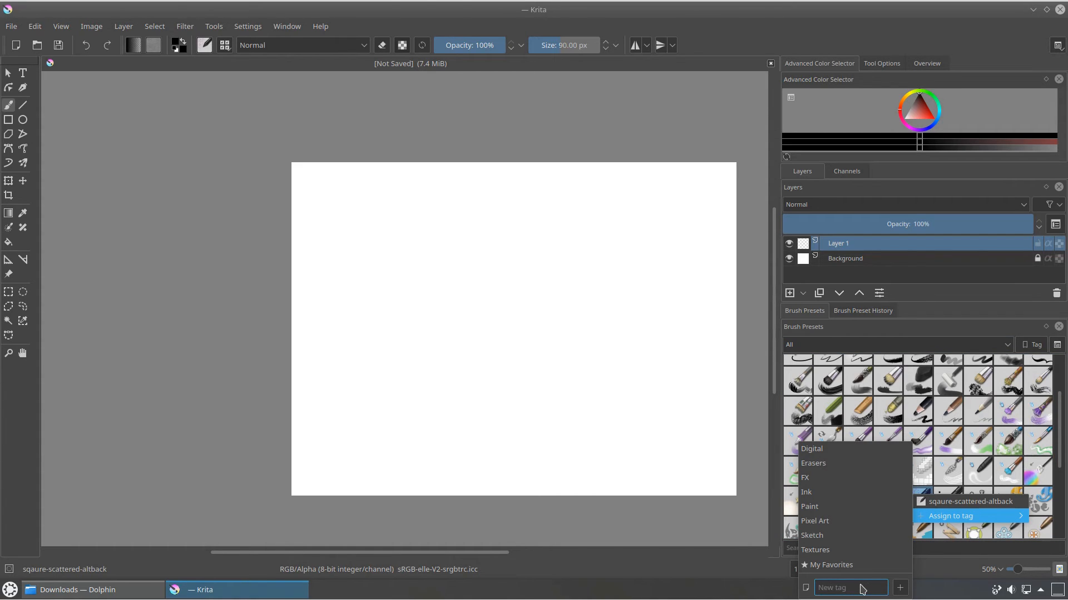
type("sqau")
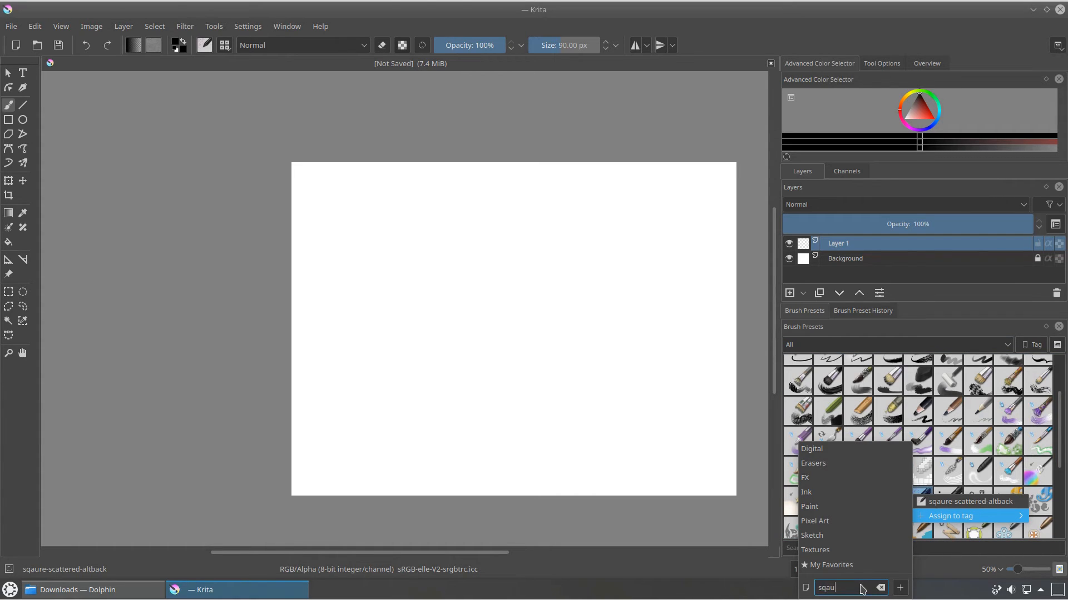
type("sqaure-sha")
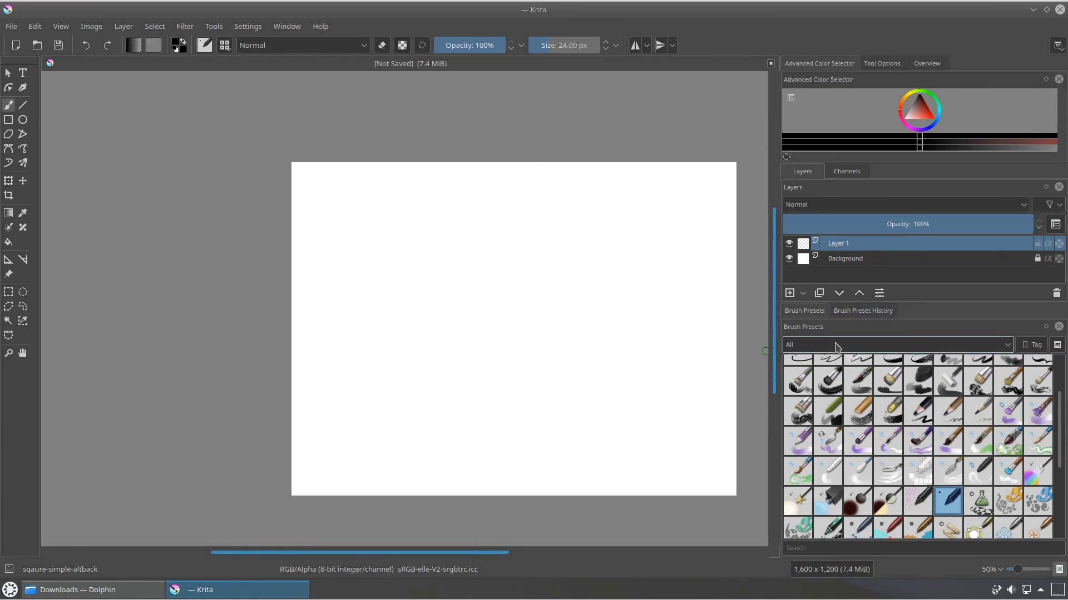
left_click(896, 345)
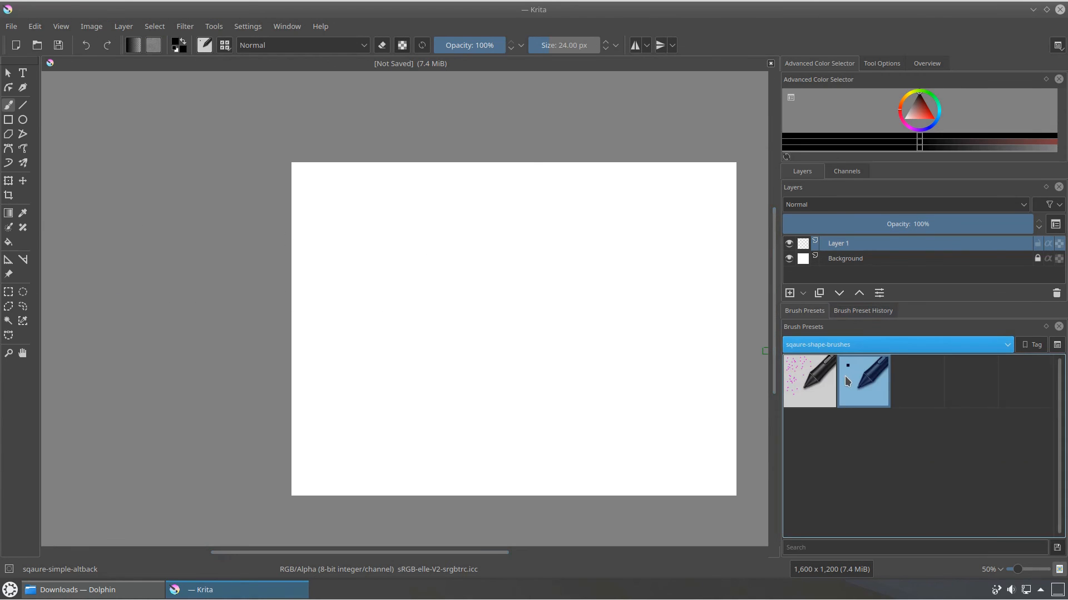